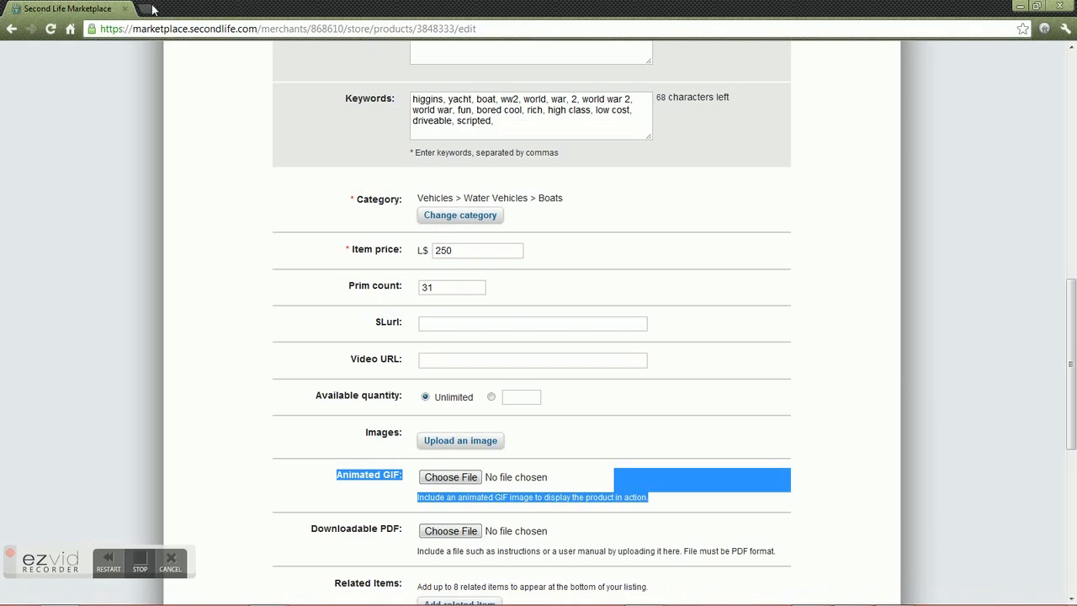
Step: Leave the Marketplace edit form for a new Google Images browser tab
left_click(193, 10)
type("Higgins")
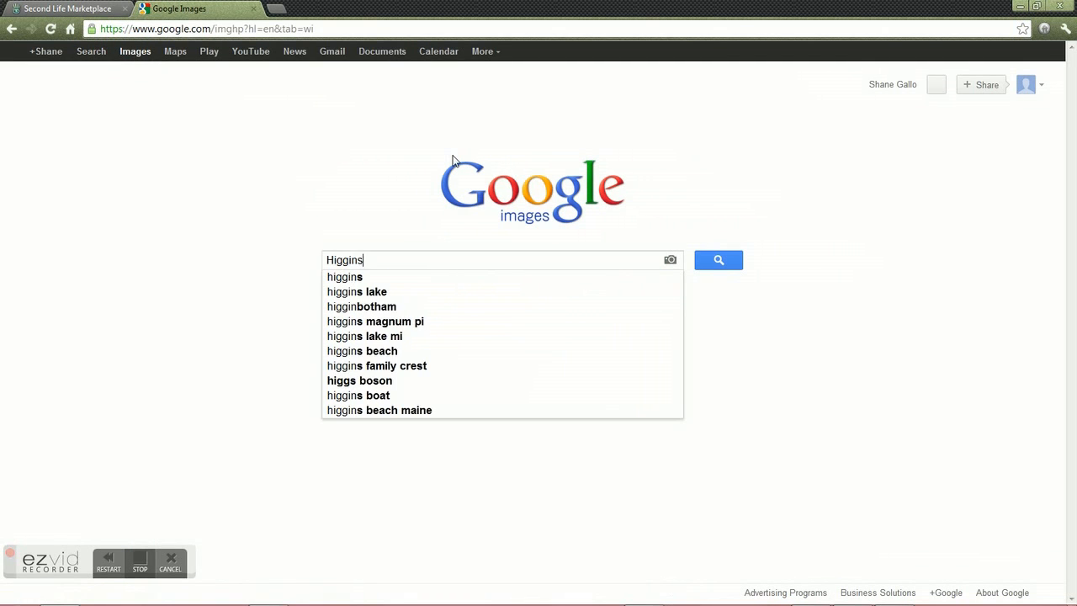
Step: Search Google Images for 'Higgins' using the higgins boat suggestion
left_click(359, 394)
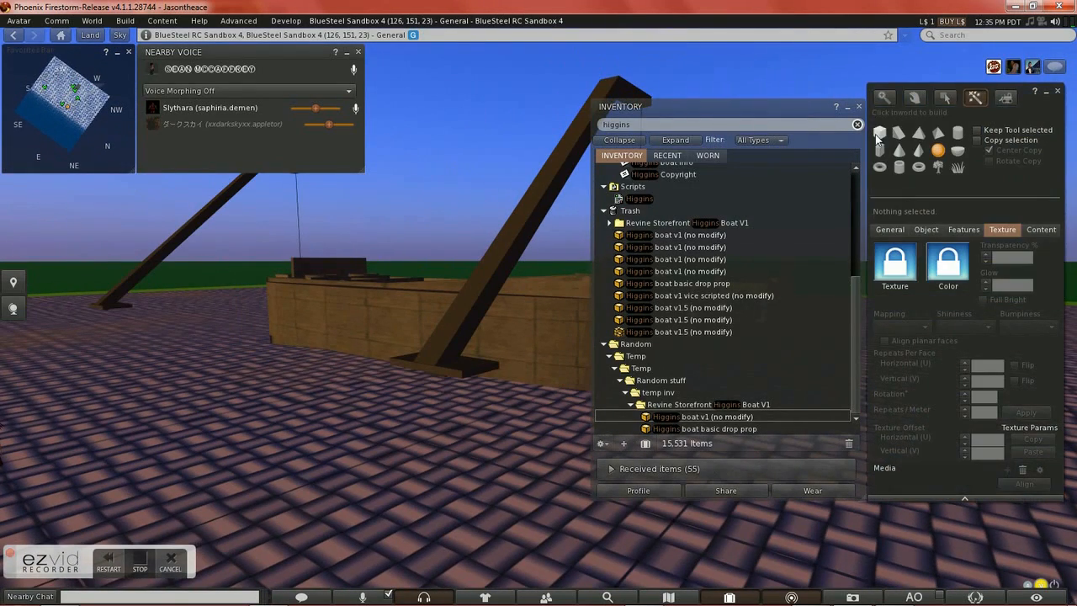
Step: Browse the Higgins-filtered inventory for boat versions and the basic drop prop
left_click(463, 337)
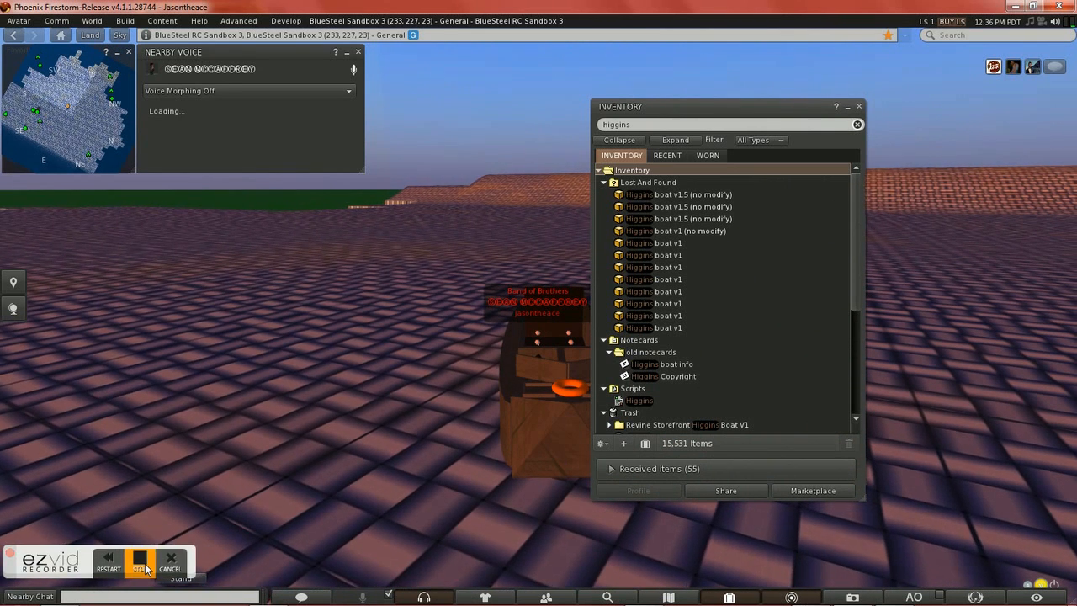
Step: Sit the avatar beside the rezzed wooden crate drop prop in Sandbox 3
left_click(138, 562)
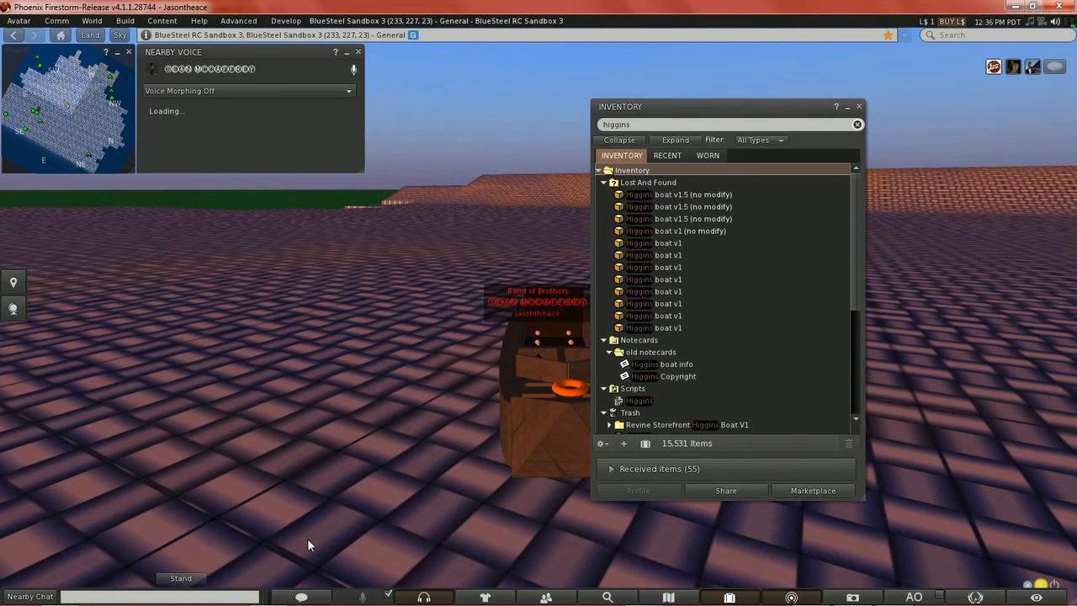